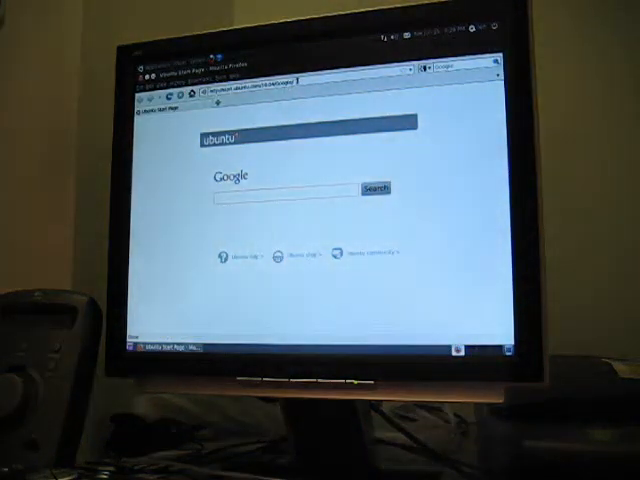
# - Search 'maths' from the Ubuntu start page and reach Mathbuntu's 'Howto: use the install script' page
pyautogui.write('maths')
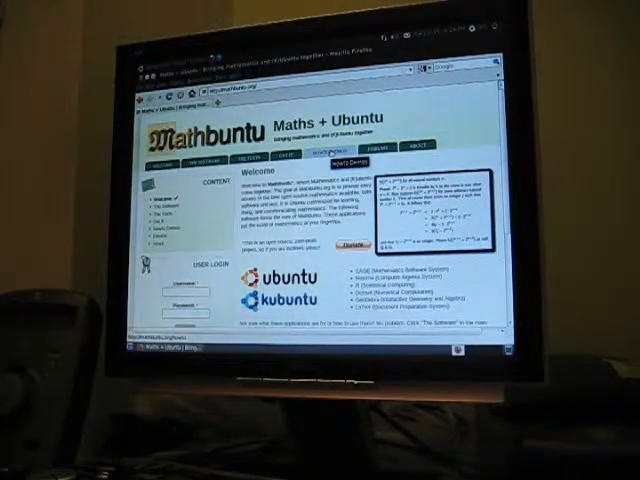
pyautogui.click(336, 156)
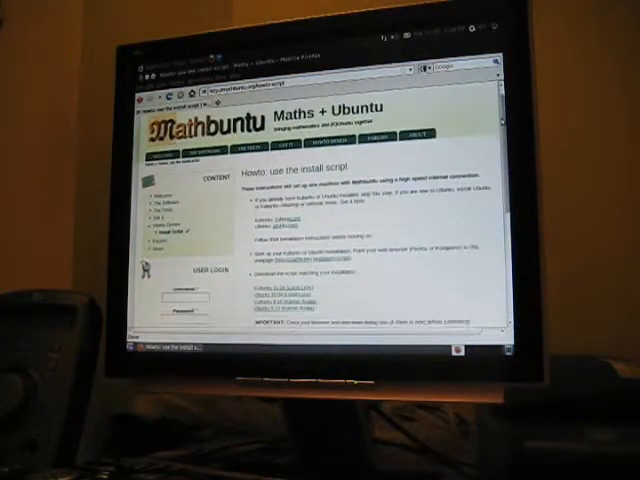
pyautogui.scroll(-3)
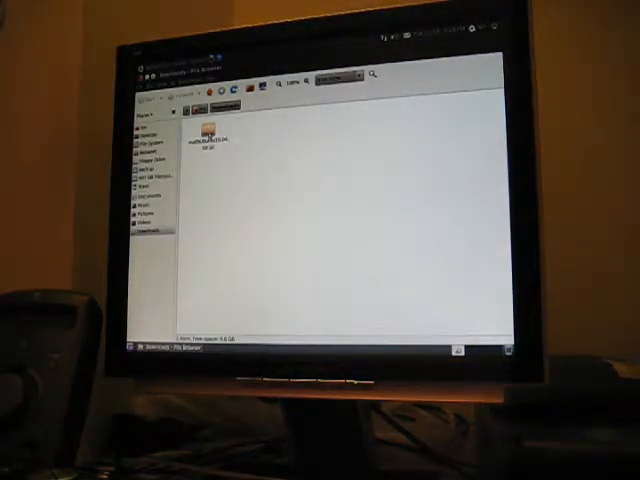
# - Extract the downloaded Mathbuntu archive in place inside the Downloads folder
pyautogui.rightClick(210, 130)
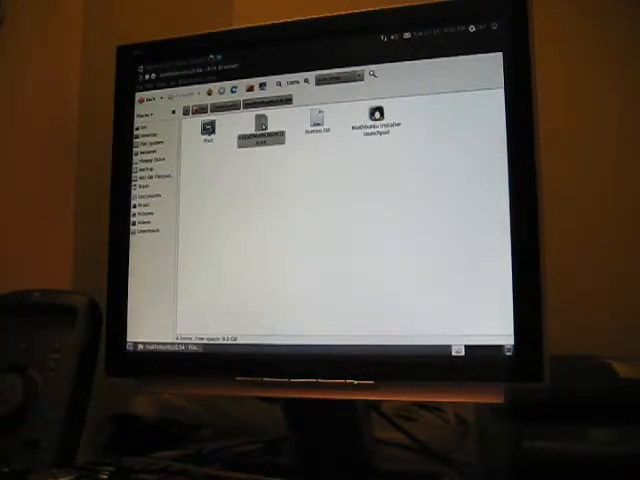
# - Select the extracted Mathbuntu install script file in Downloads so it can be run
pyautogui.click(382, 128)
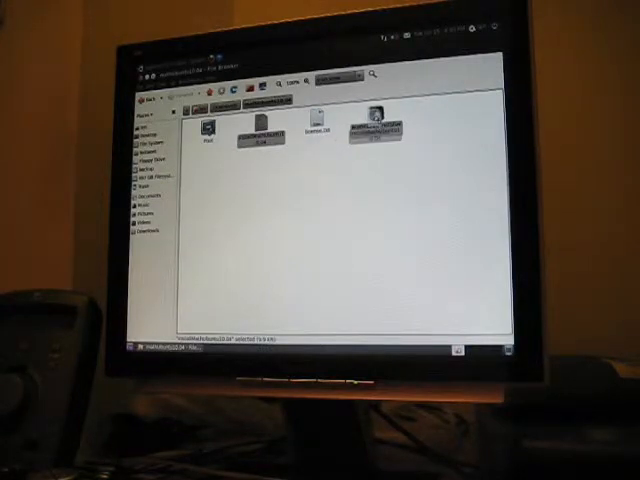